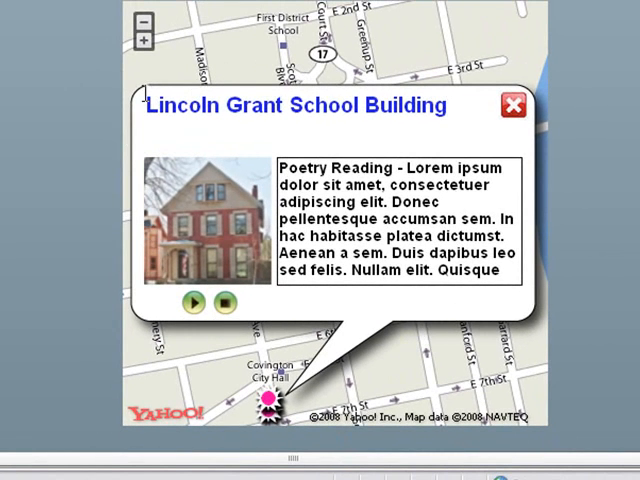
pyautogui.moveTo(364, 370)
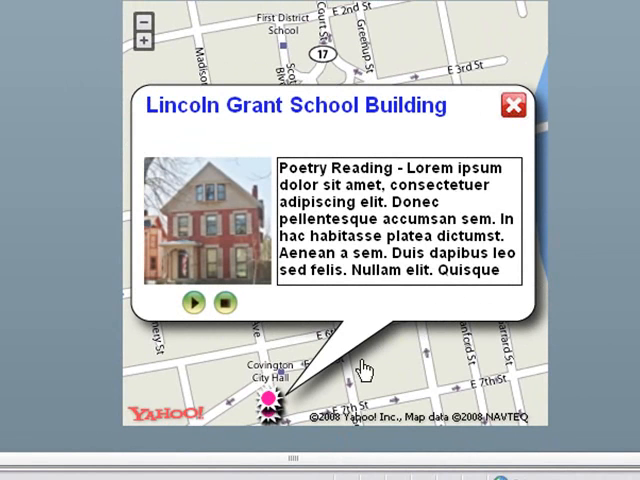
pyautogui.moveTo(360, 216)
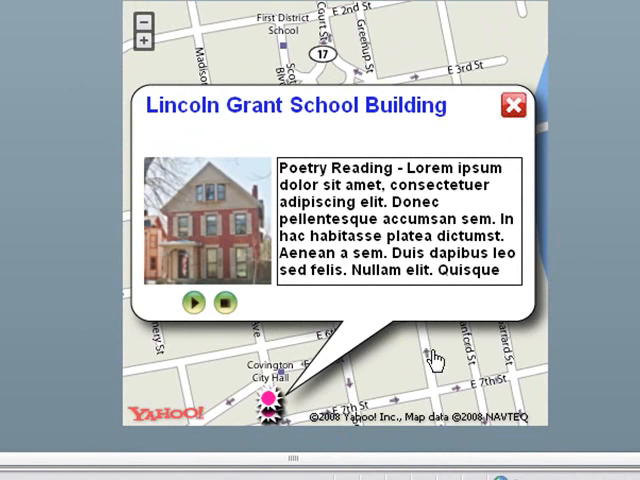
pyautogui.moveTo(430, 36)
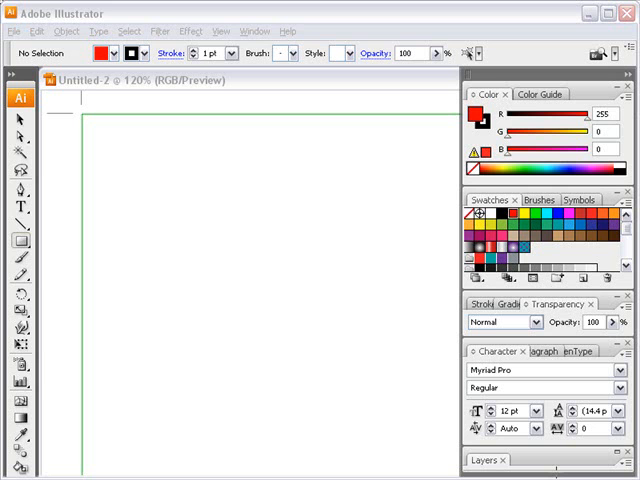
pyautogui.moveTo(400, 428)
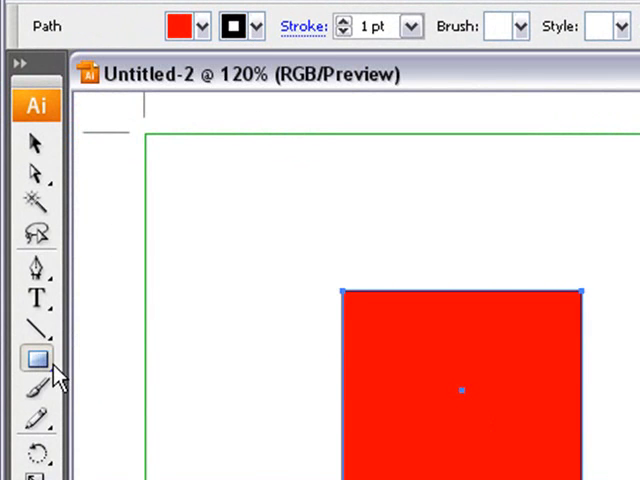
# - Switch to the Ellipse tool and choose blue as the fill colour for the next shape
pyautogui.click(36, 360)
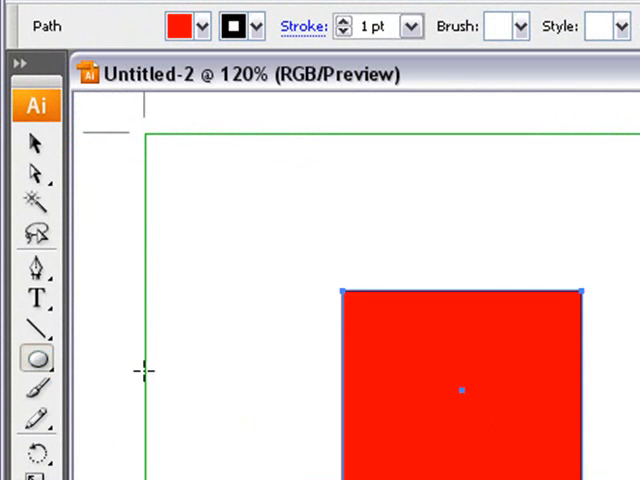
pyautogui.click(200, 26)
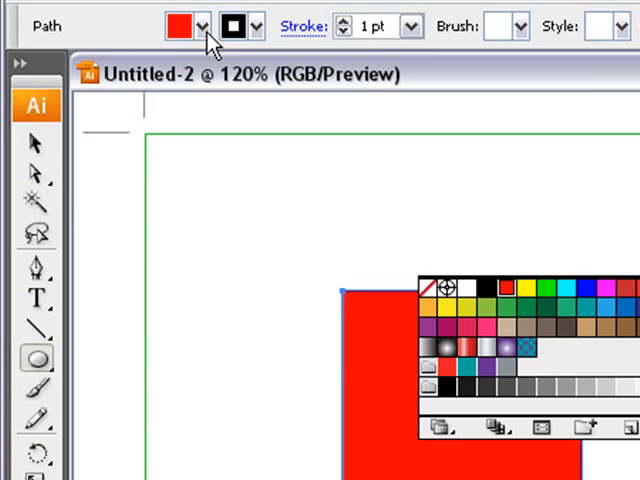
pyautogui.click(580, 288)
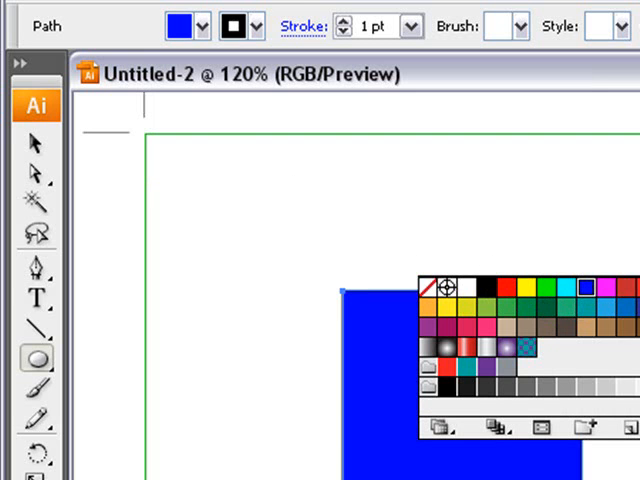
pyautogui.click(508, 284)
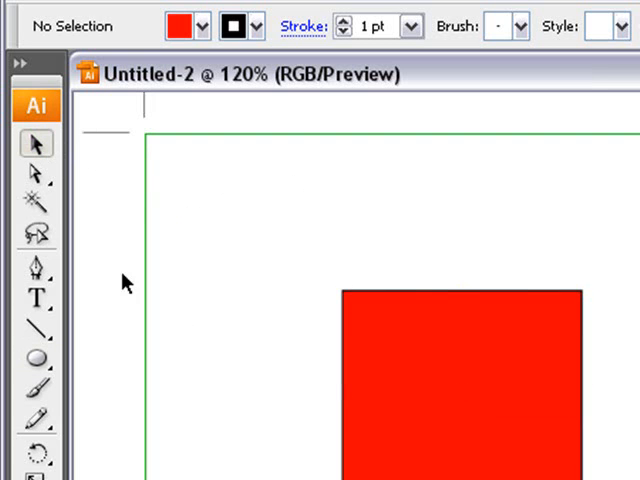
pyautogui.click(200, 26)
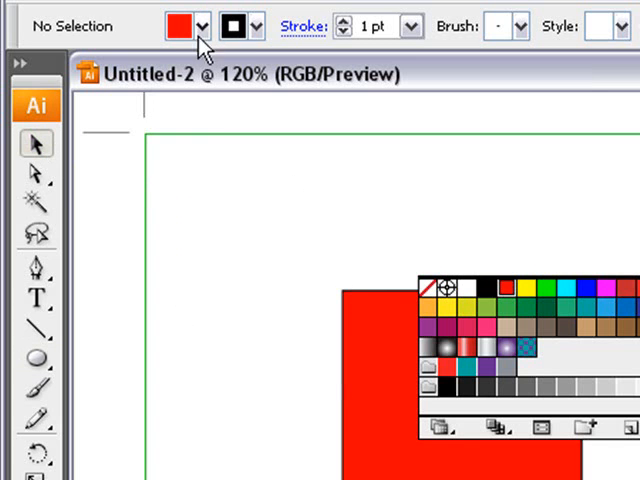
pyautogui.click(584, 288)
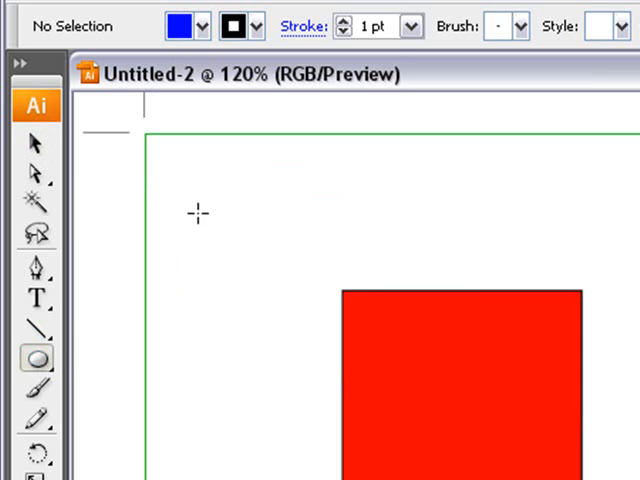
# - Draw a blue circle overlapping the upper-left of the red square
pyautogui.moveTo(196, 212); pyautogui.dragTo(462, 460)
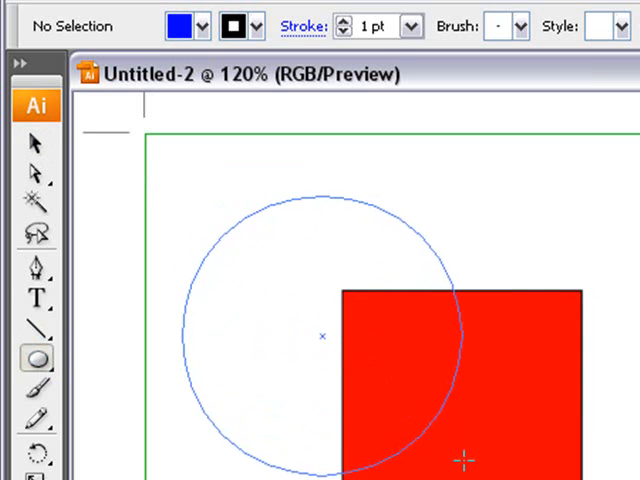
pyautogui.click(310, 340)
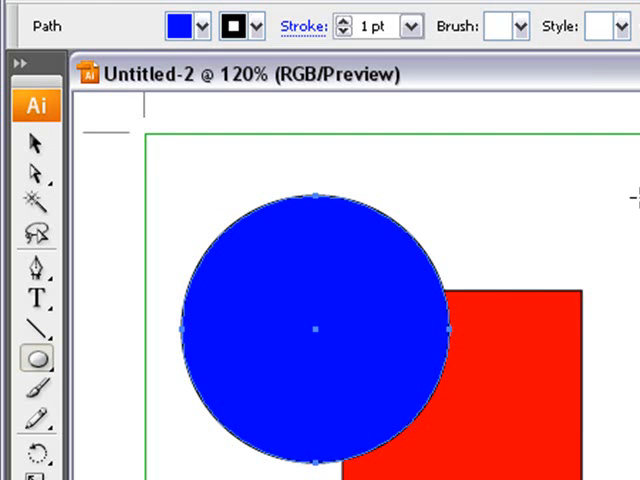
# - Bring up the Pathfinder panel from the Window menu and look over its Shape Modes buttons
pyautogui.click(238, 10)
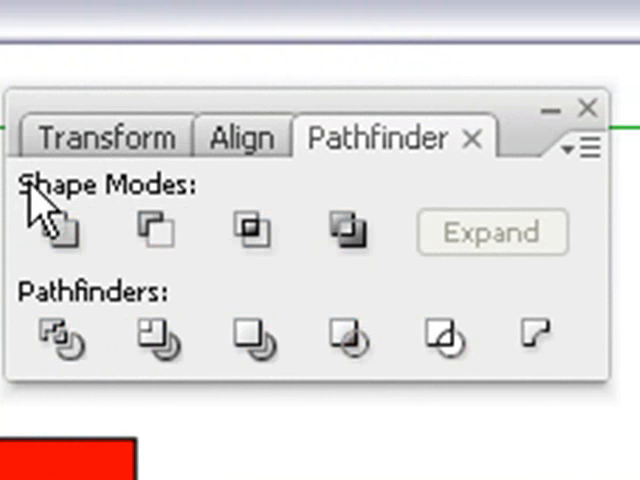
pyautogui.click(62, 232)
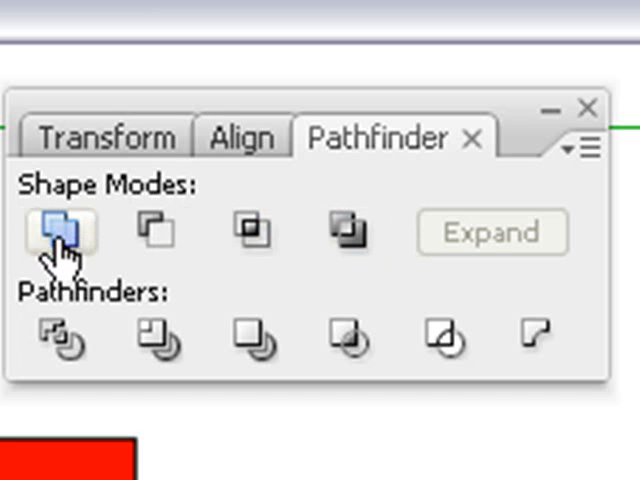
pyautogui.click(156, 232)
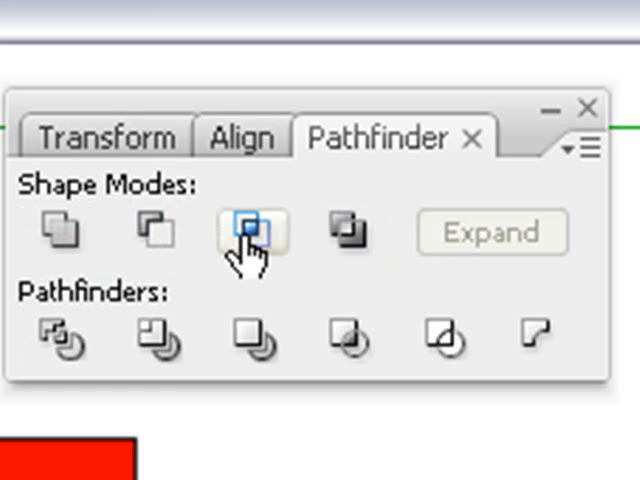
pyautogui.click(344, 232)
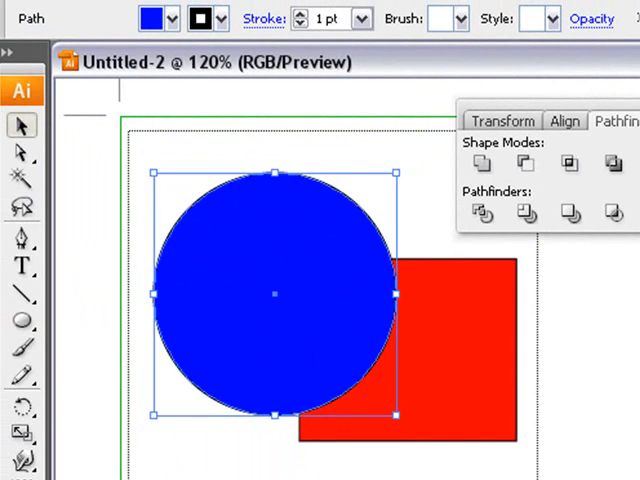
# - With both shapes selected, try the Add, Intersect and Exclude shape modes on the circle and square
pyautogui.click(480, 164)
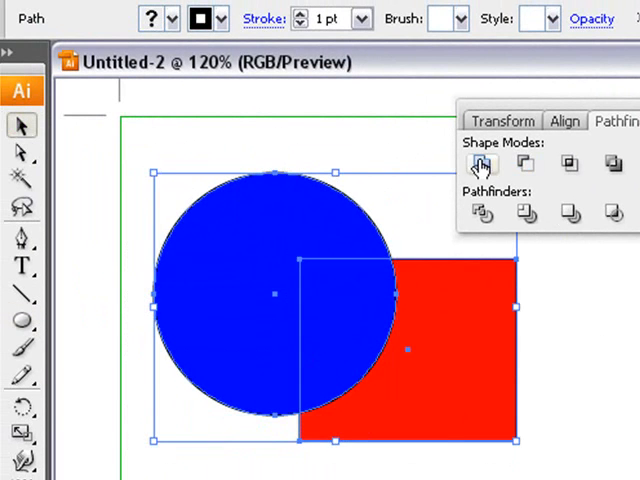
pyautogui.click(480, 164)
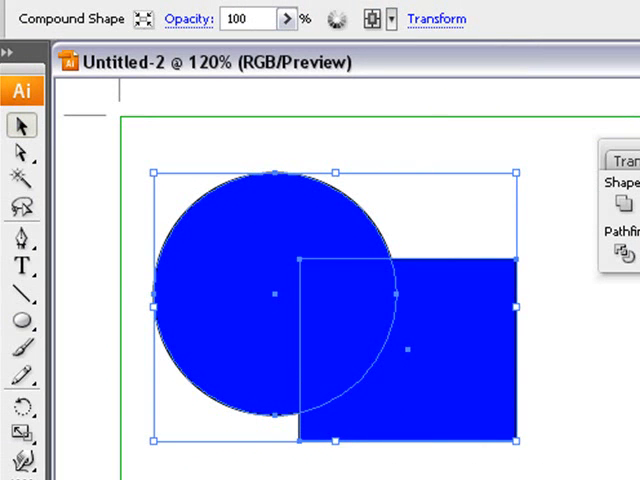
pyautogui.moveTo(598, 268)
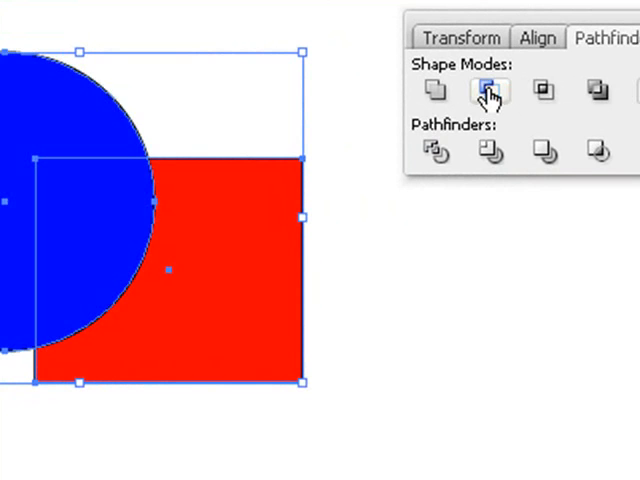
pyautogui.click(544, 92)
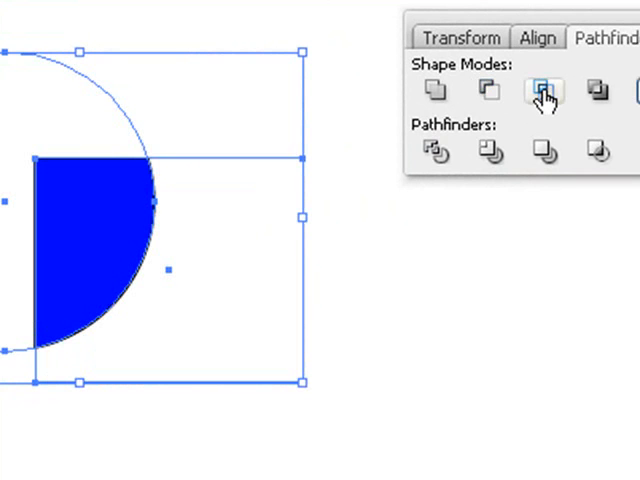
pyautogui.click(542, 92)
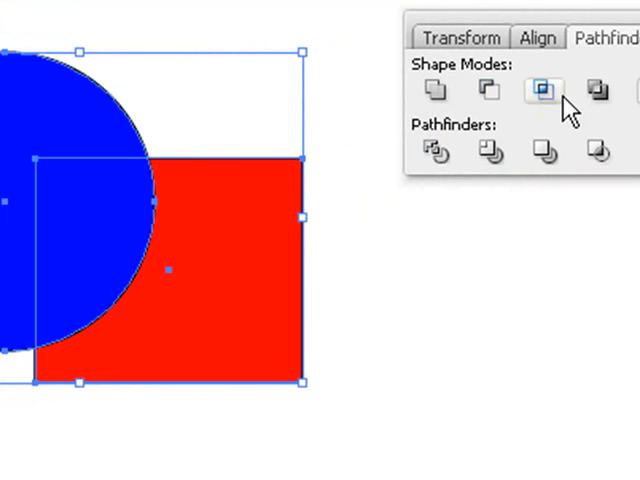
pyautogui.click(596, 92)
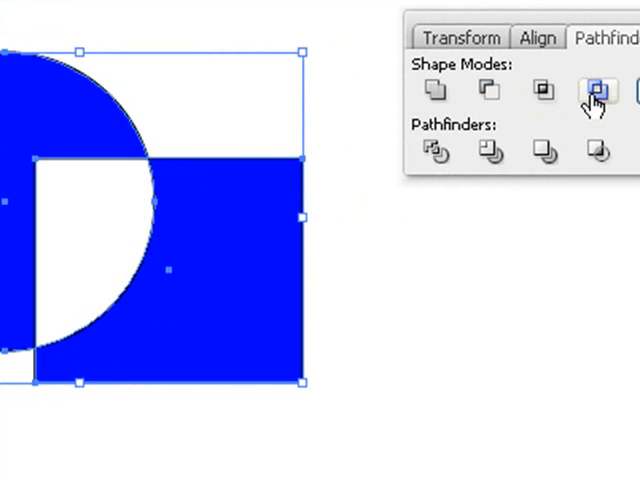
pyautogui.click(596, 92)
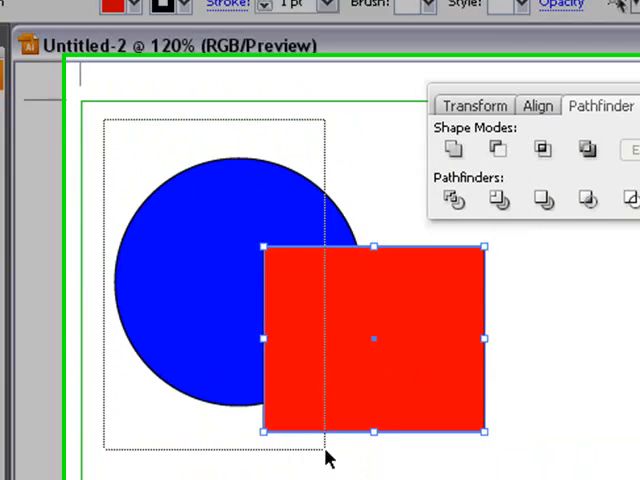
# - Merge the circle and square with Add to Shape Area, undo it, and bring the square to the front
pyautogui.click(386, 92)
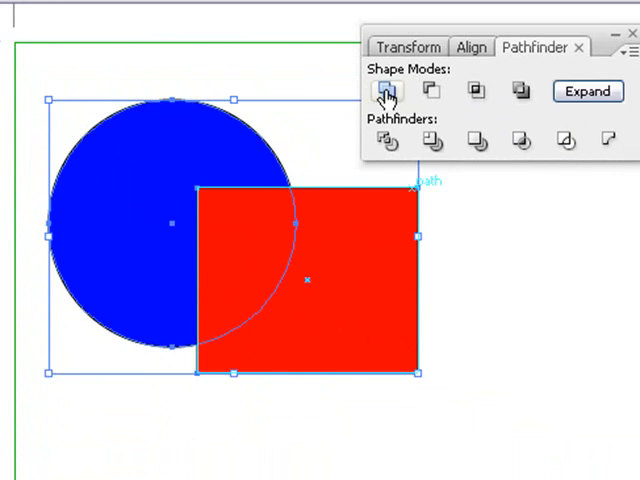
pyautogui.click(386, 92)
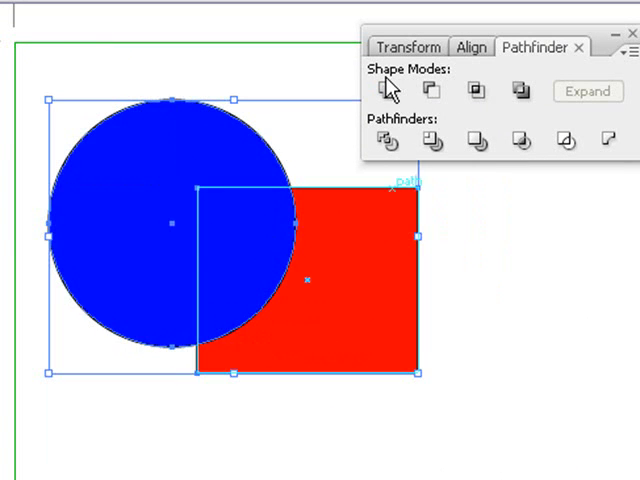
pyautogui.click(388, 90)
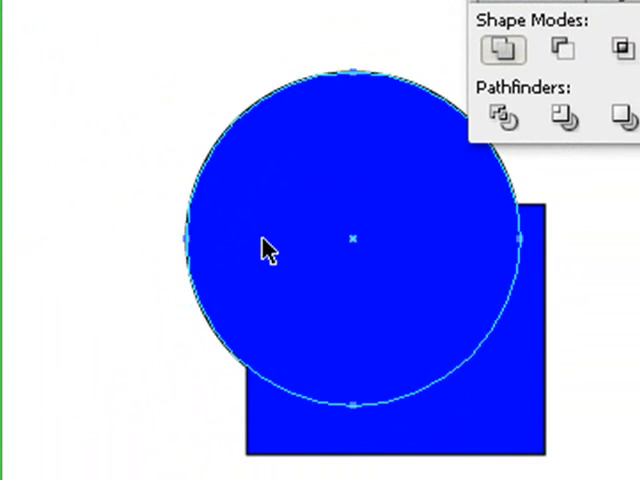
pyautogui.click(560, 48)
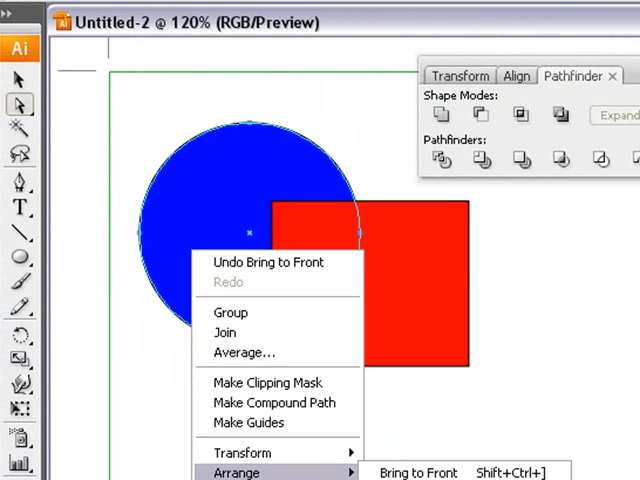
# - Combine the practice shapes with Pathfinder Add and Expand, clear them, and draw the bubble's rounded rectangle
pyautogui.click(416, 472)
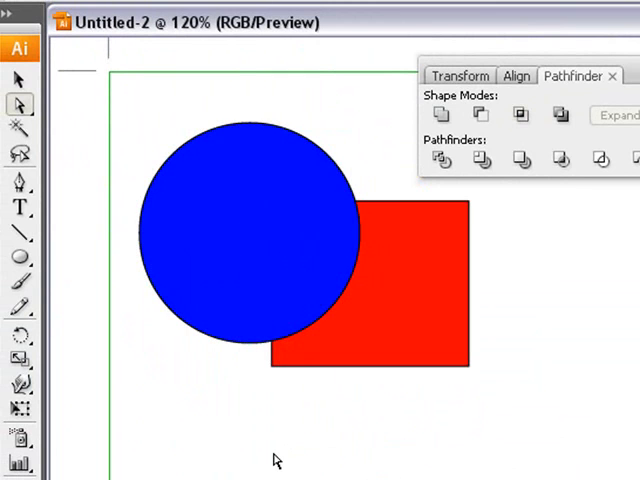
pyautogui.moveTo(136, 308)
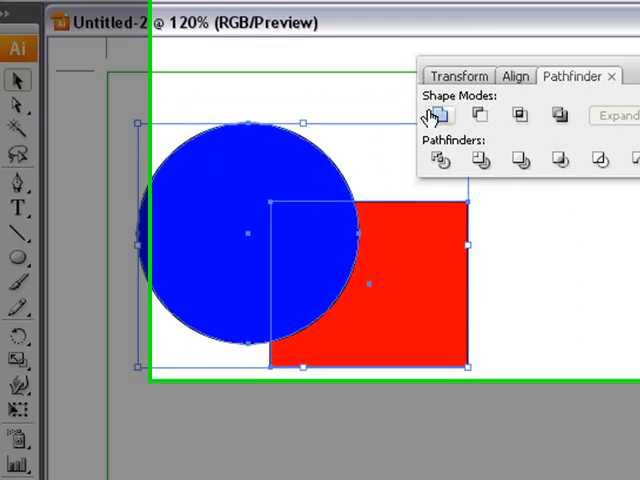
pyautogui.click(436, 114)
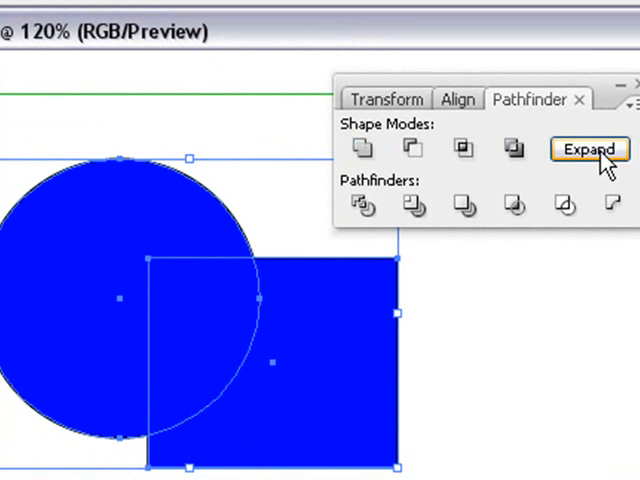
pyautogui.click(588, 148)
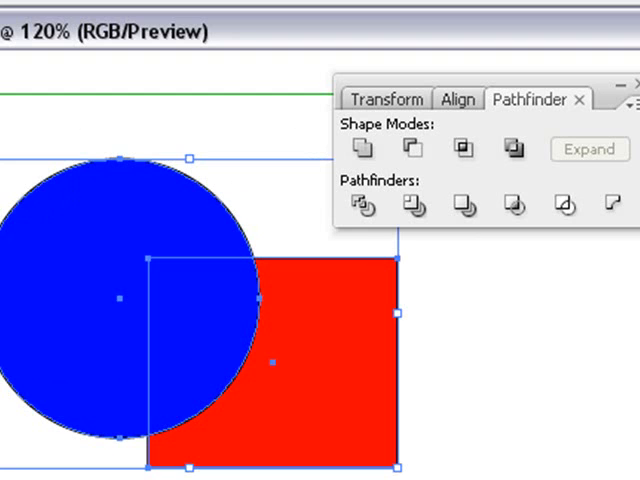
pyautogui.moveTo(362, 148)
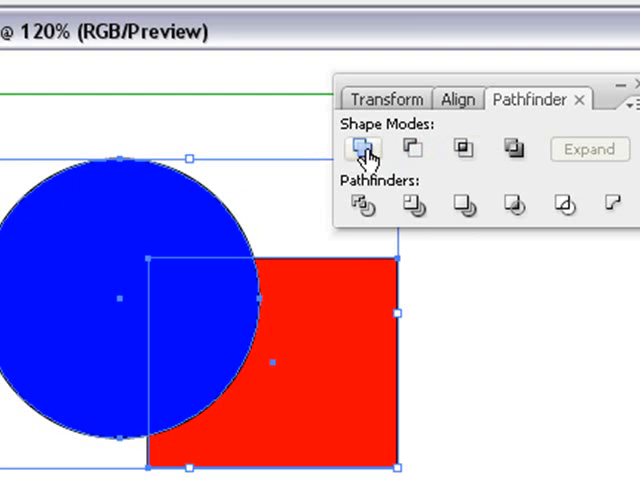
pyautogui.click(362, 148)
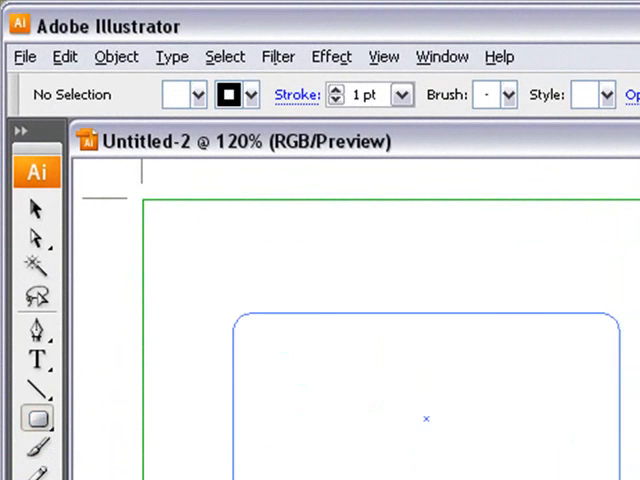
# - Draw a closed triangular tail with the Pen tool and move it onto the rectangle's bottom-left edge
pyautogui.click(430, 420)
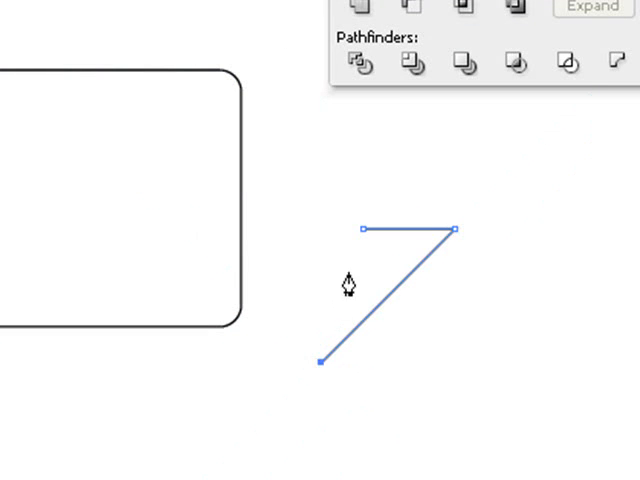
pyautogui.click(362, 232)
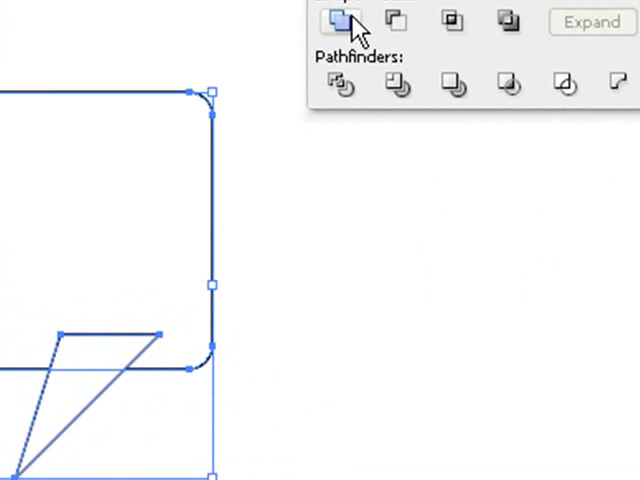
pyautogui.click(340, 20)
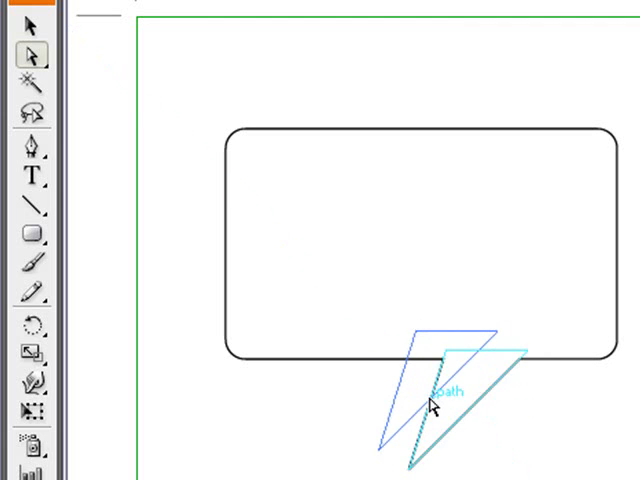
pyautogui.moveTo(430, 396); pyautogui.dragTo(470, 416)
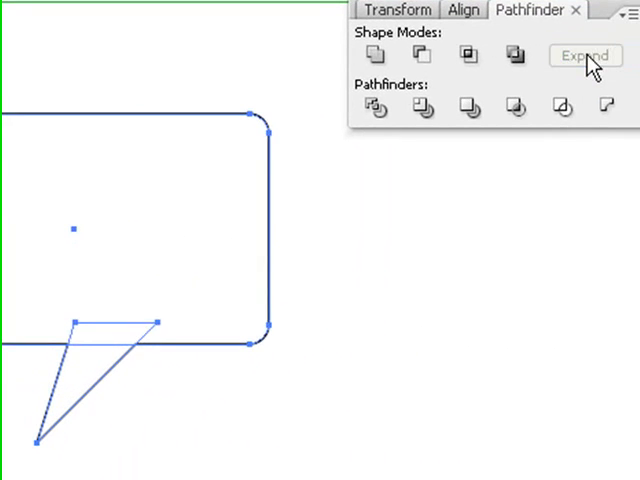
# - Combine the rounded rectangle and tail into one speech-bubble outline with Pathfinder Add
pyautogui.click(368, 56)
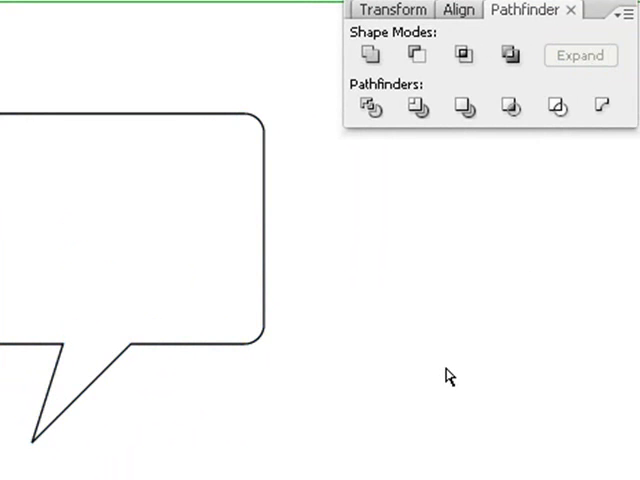
pyautogui.click(370, 56)
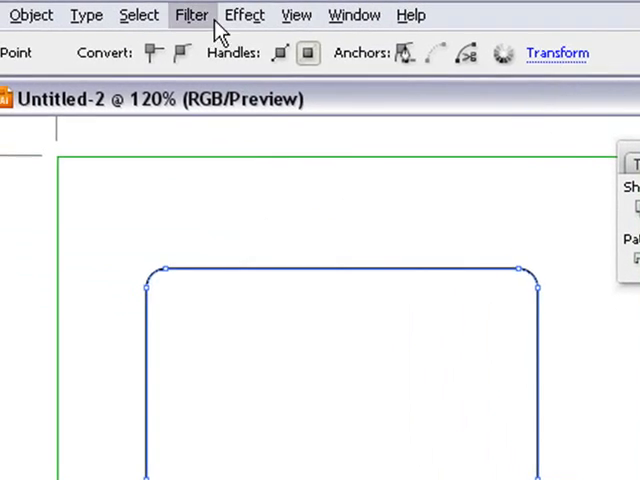
# - Apply a Drop Shadow filter to the speech bubble with the default settings
pyautogui.click(244, 16)
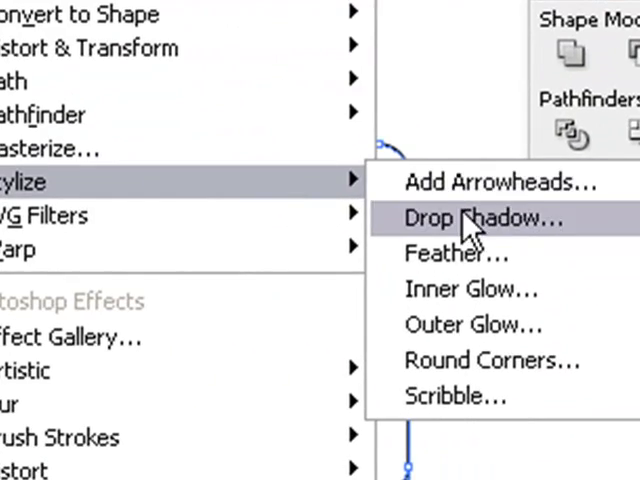
pyautogui.click(478, 218)
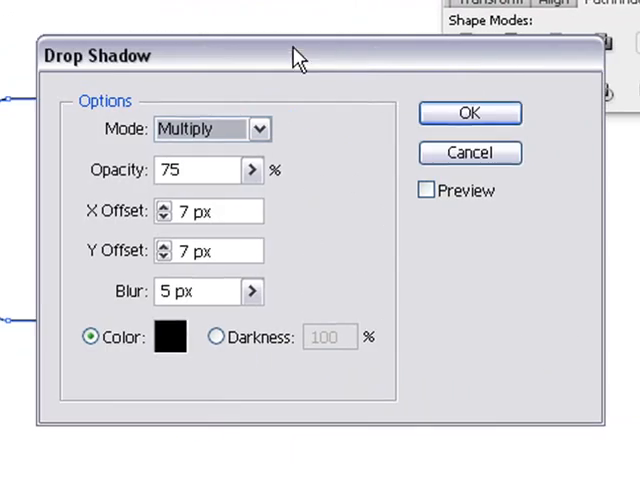
pyautogui.moveTo(208, 62)
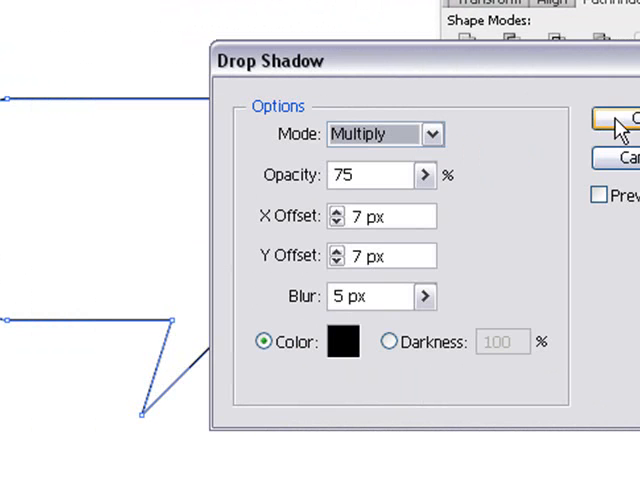
pyautogui.click(620, 118)
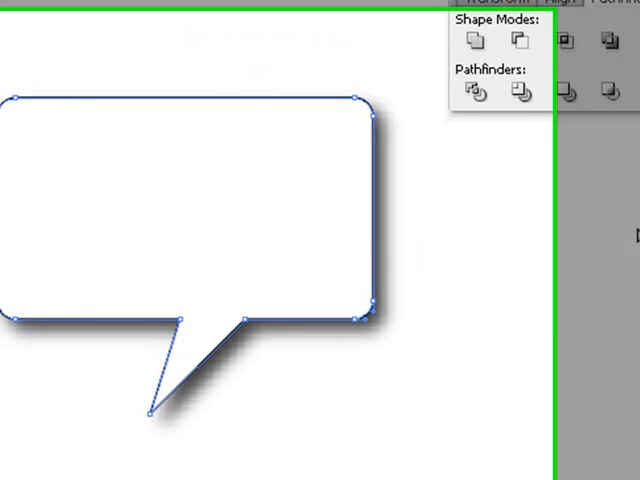
pyautogui.click(24, 16)
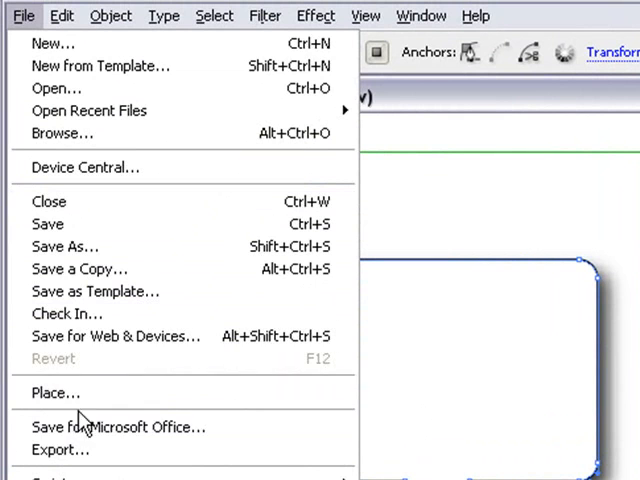
# - Export via Save for Web as a transparent PNG-24 named 'yahoobackground'
pyautogui.click(116, 336)
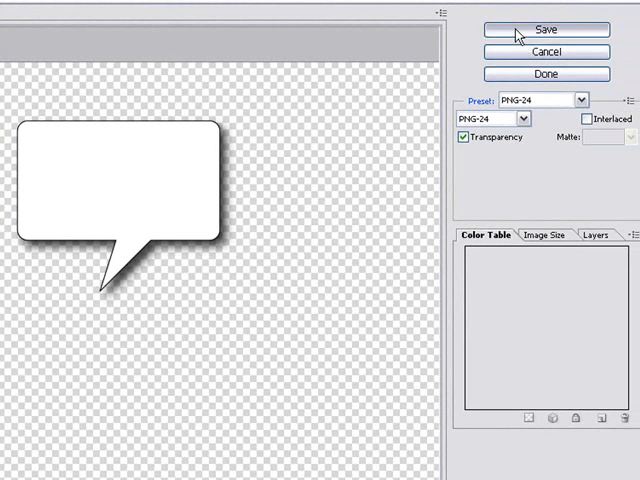
pyautogui.click(548, 30)
pyautogui.write('yah')
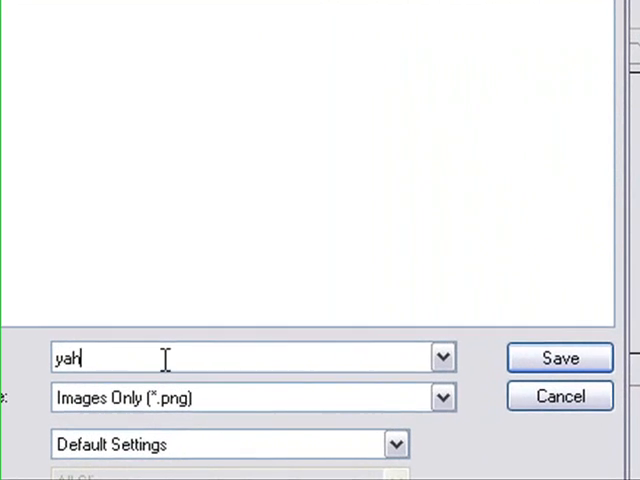
pyautogui.write('oobac')
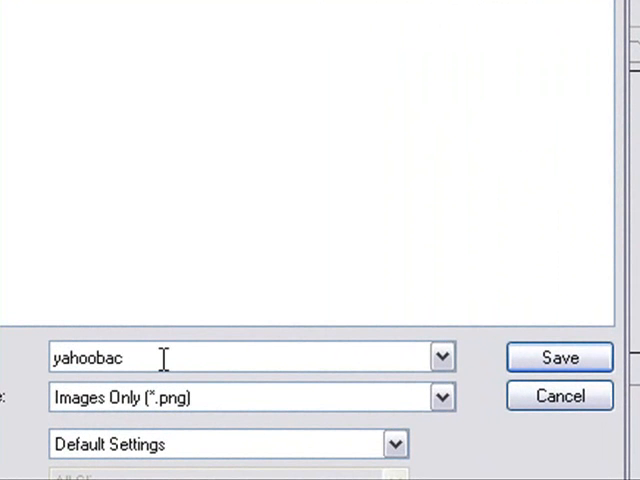
pyautogui.write('kgroun')
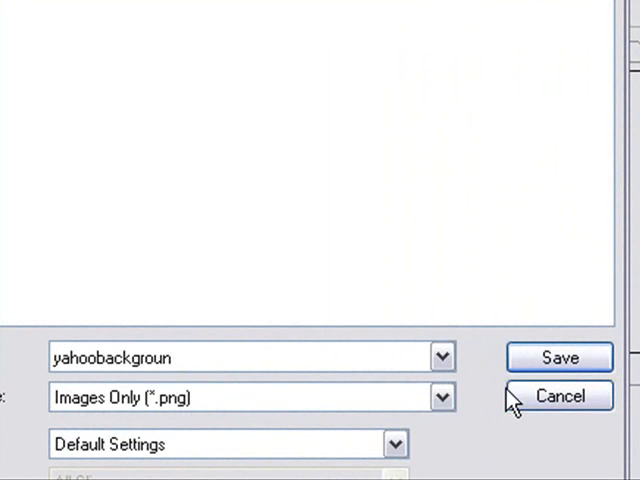
pyautogui.click(560, 356)
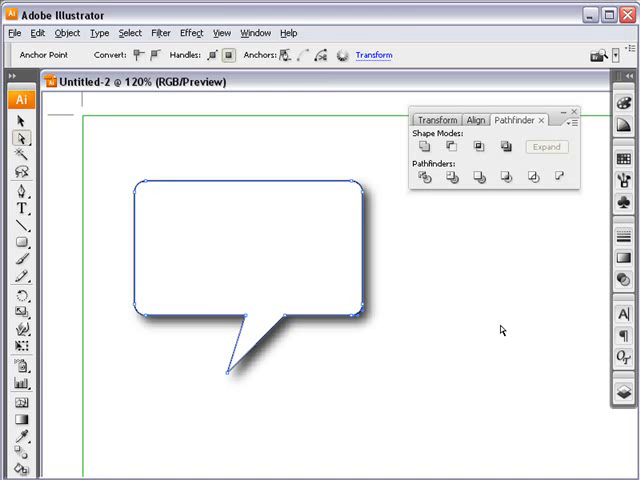